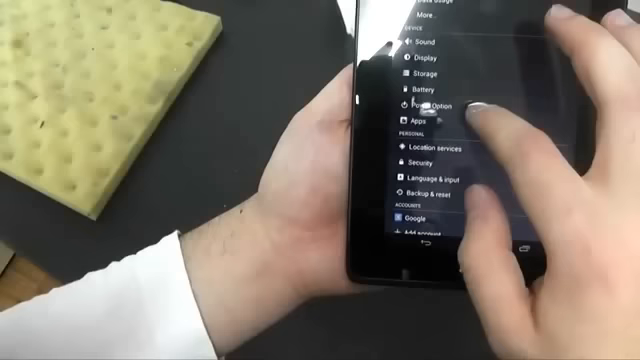
scroll("down", 3)
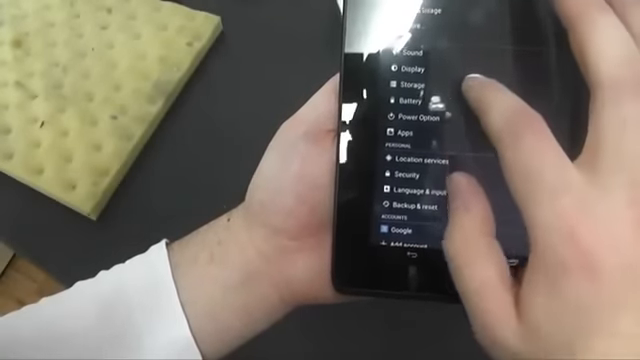
scroll("down", 3)
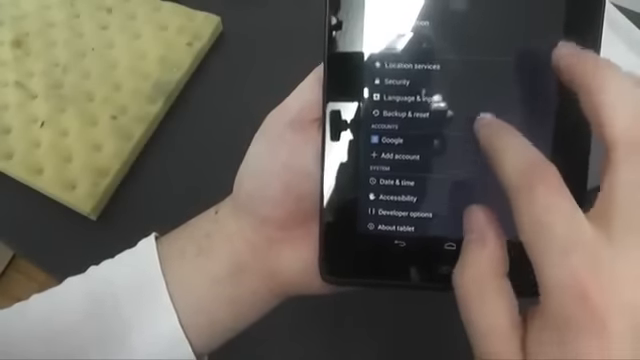
scroll("down", 3)
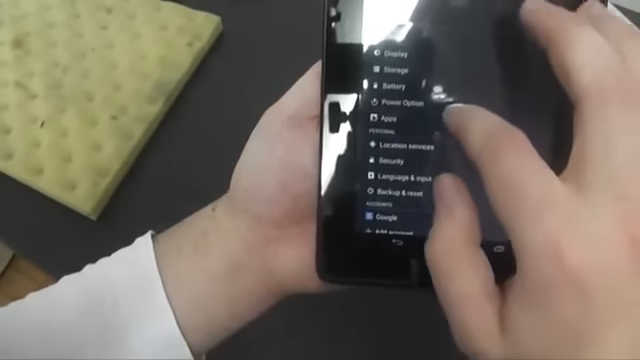